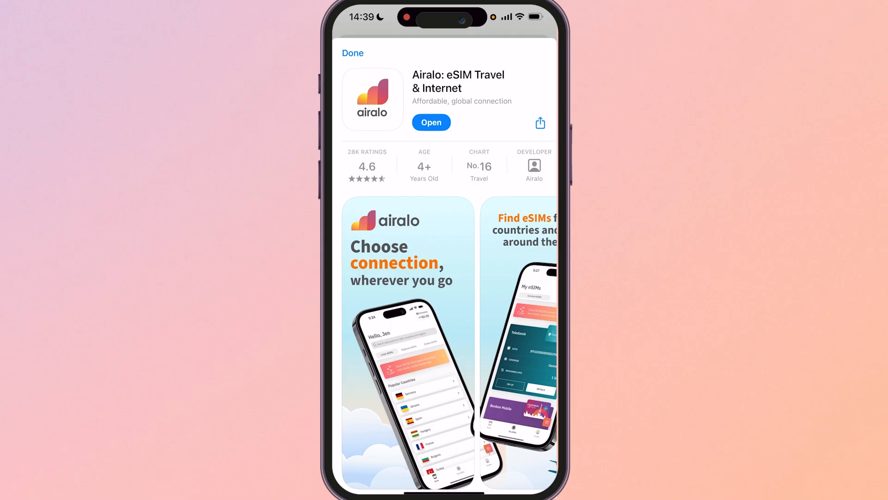
Launch the installed Airalo app from its App Store listing.
left_click(431, 122)
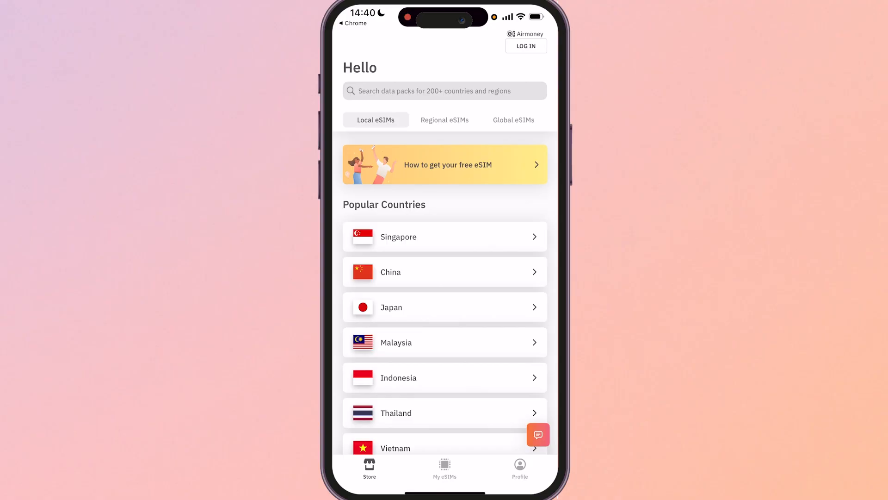
left_click(445, 119)
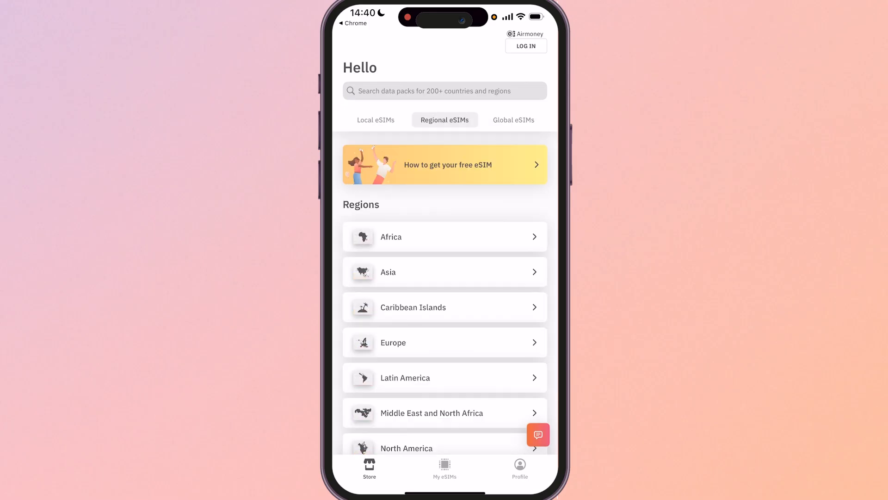
left_click(444, 271)
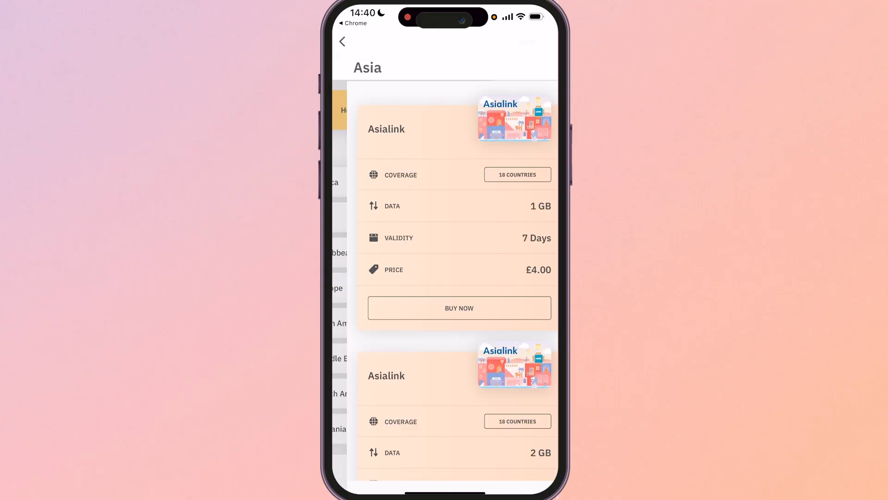
left_click(342, 41)
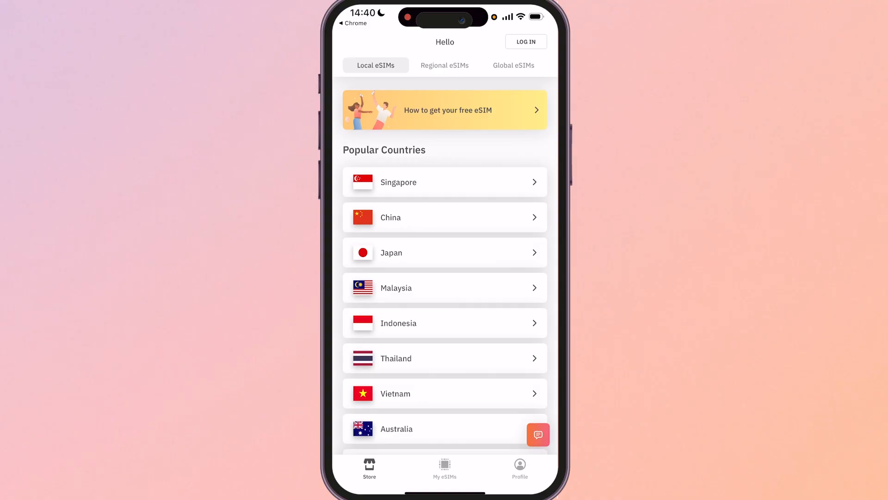
Scroll through Thailand's Maew data packages and reach the 3 GB Maew eSIM.
scroll("down", 3)
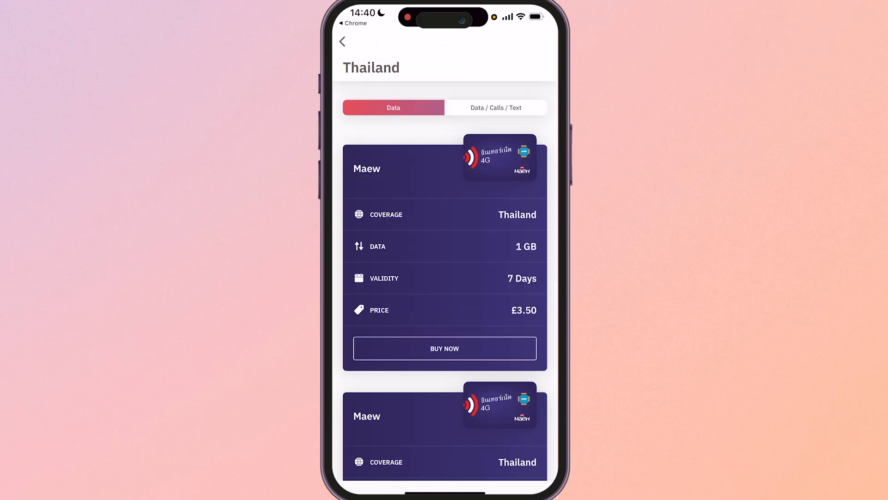
scroll("down", 3)
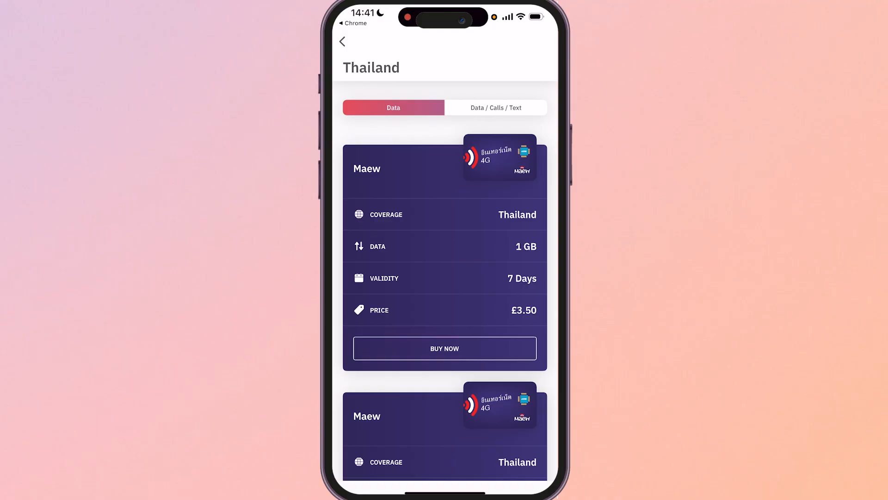
scroll("down", 3)
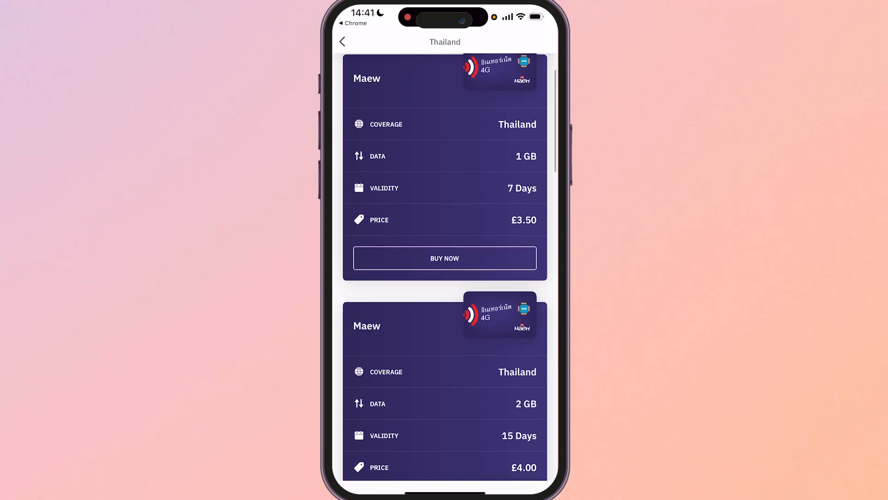
scroll("down", 3)
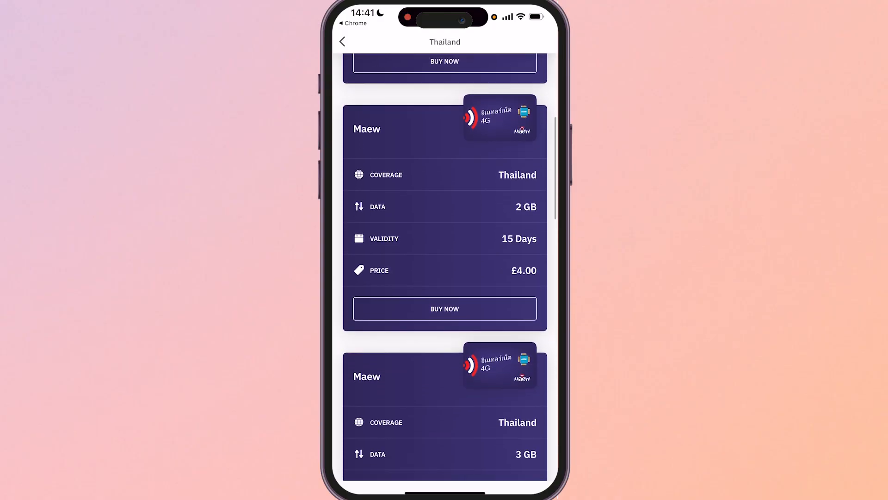
scroll("down", 3)
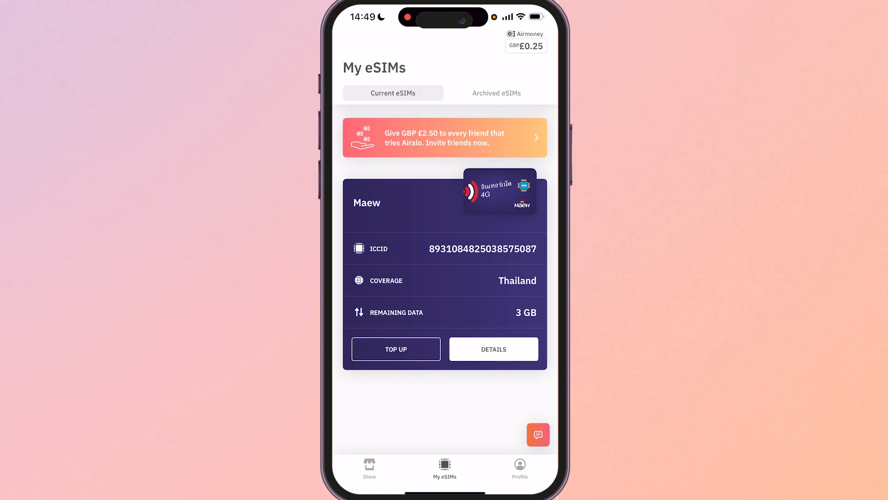
Check the Maew eSIM's usage (0 MB of 3 GB), then open its installation instructions.
left_click(493, 349)
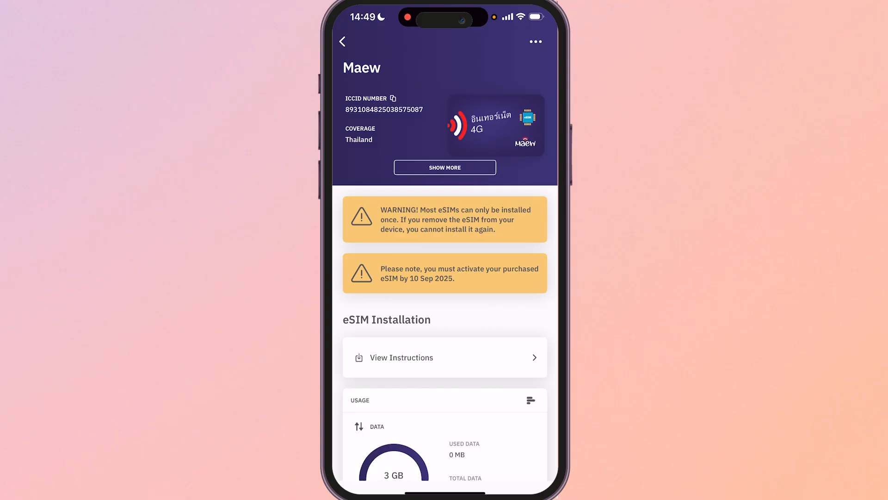
scroll("down", 3)
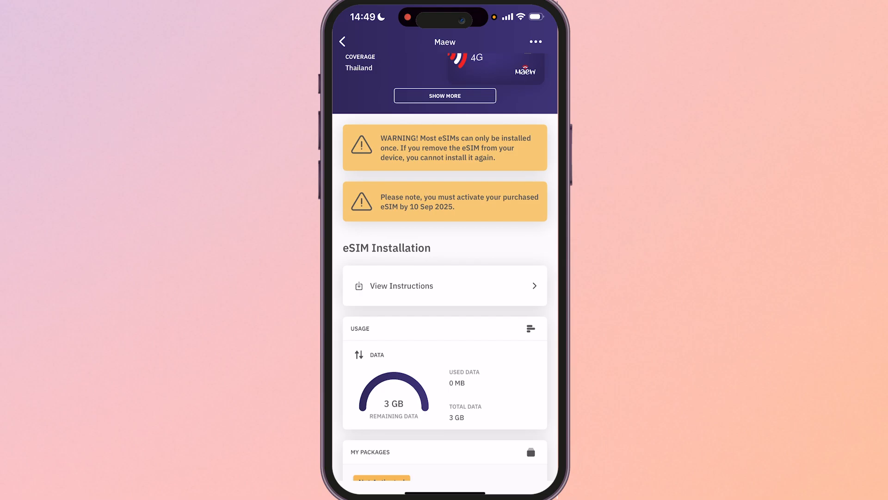
left_click(444, 285)
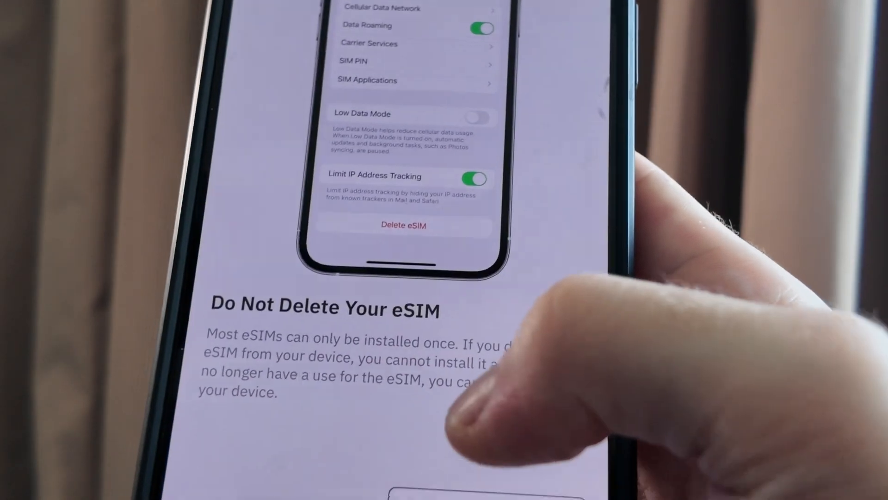
Work through the 'Complete All Steps Carefully' installation guide tips.
left_click(404, 225)
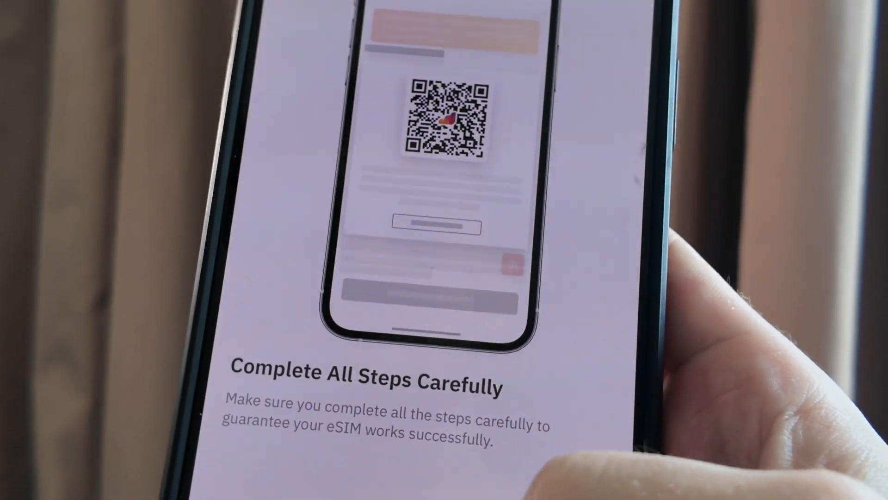
scroll("down", 3)
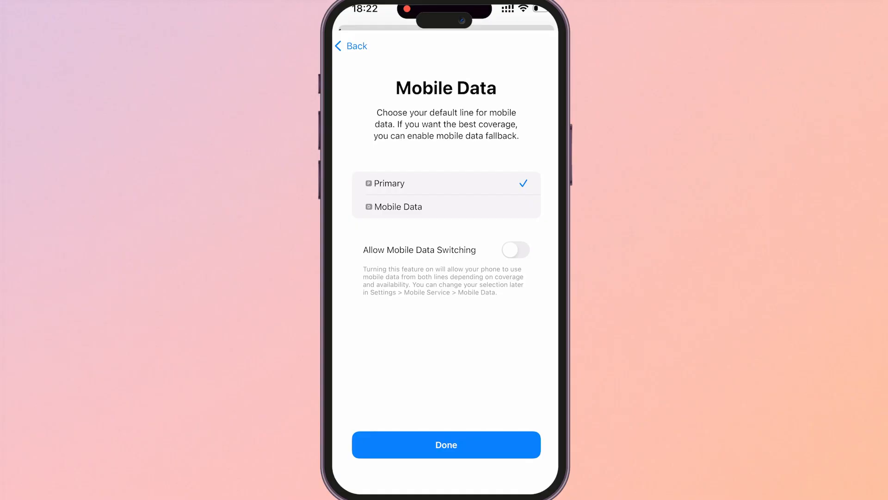
Keep Primary as the default data line and for iMessage & FaceTime.
left_click(446, 444)
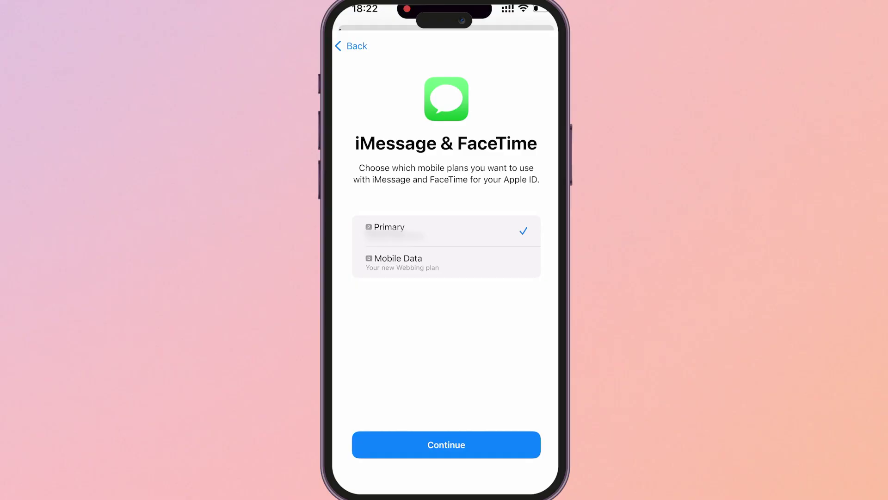
left_click(446, 445)
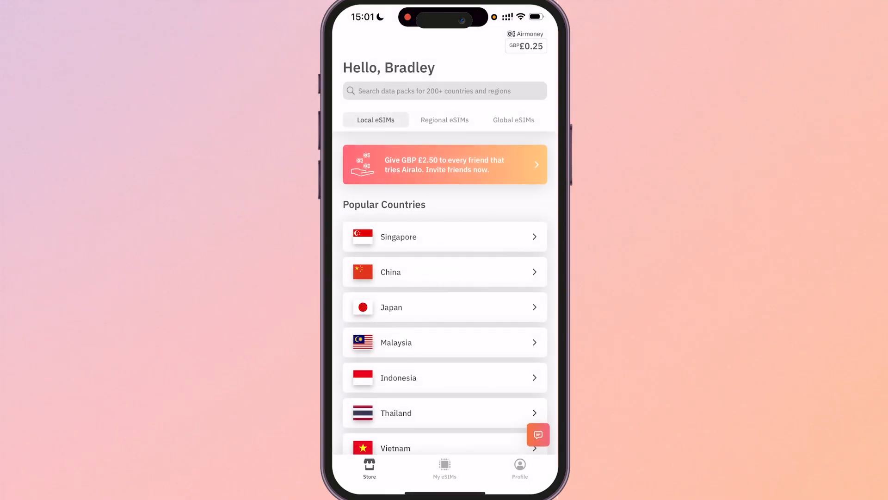
Reopen the Maew eSIM's installation instructions from My eSIMs.
left_click(445, 467)
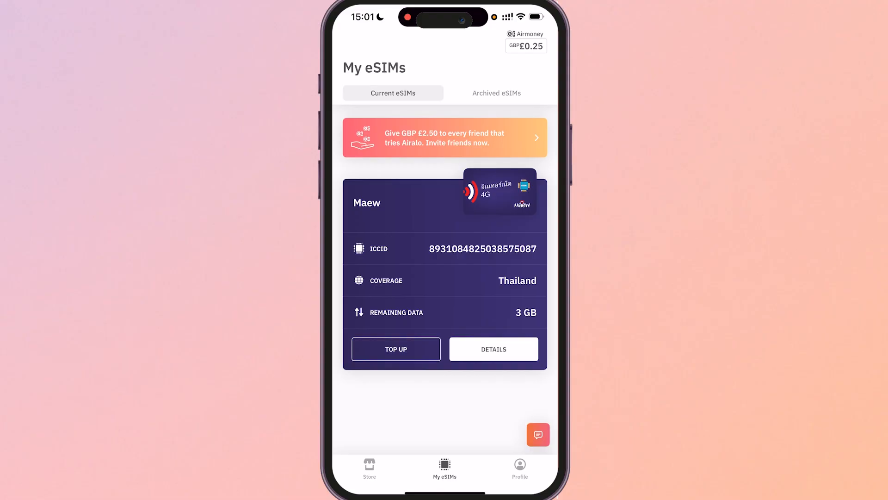
left_click(494, 349)
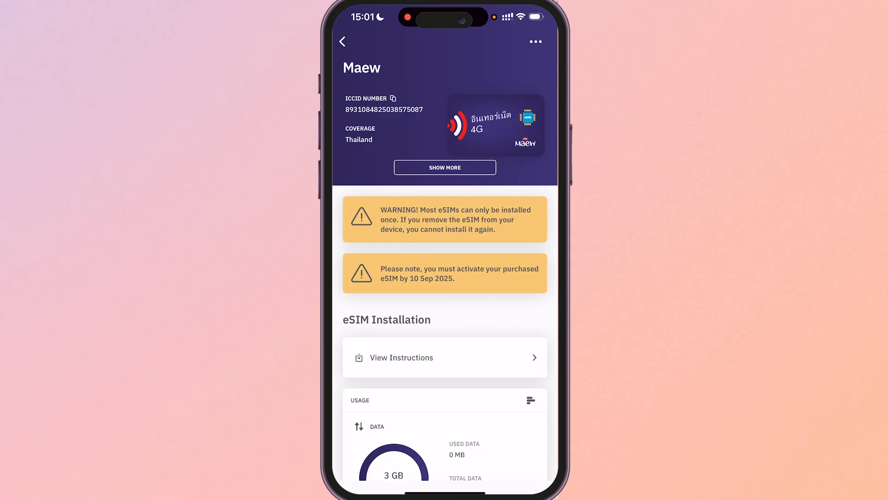
scroll("down", 3)
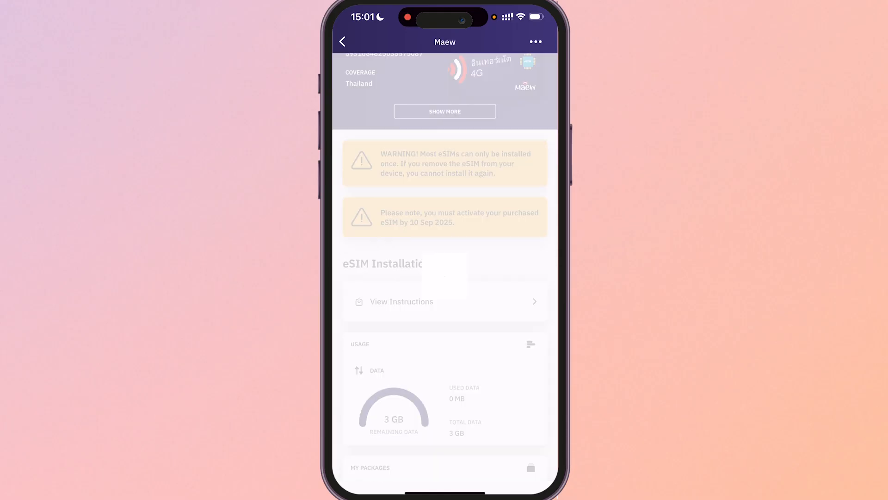
left_click(401, 301)
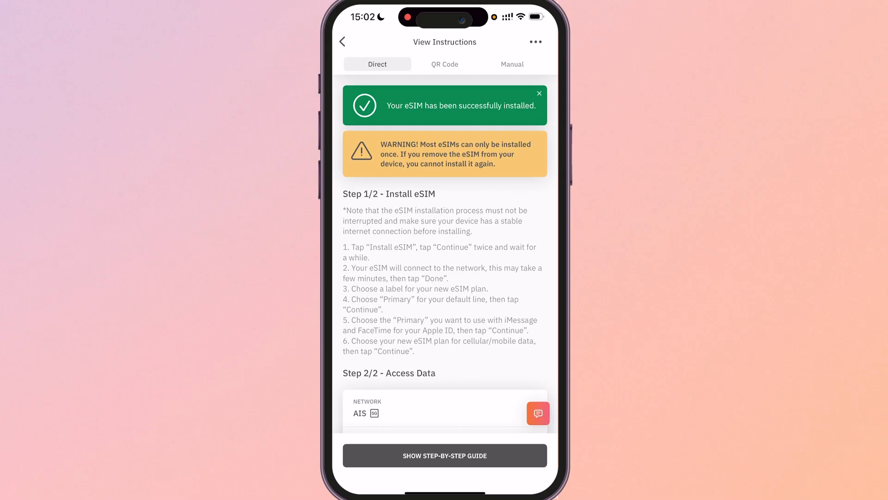
Review the AIS network access data and step-by-step guide, then go home.
scroll("down", 3)
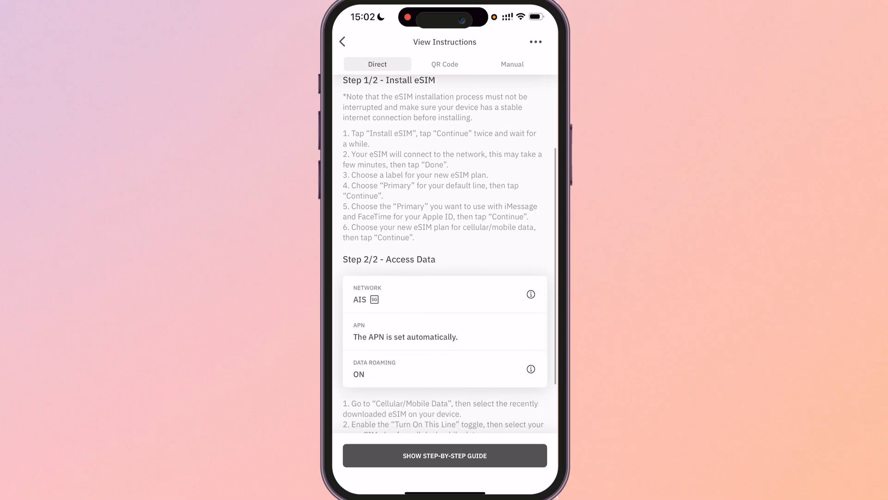
scroll("down", 3)
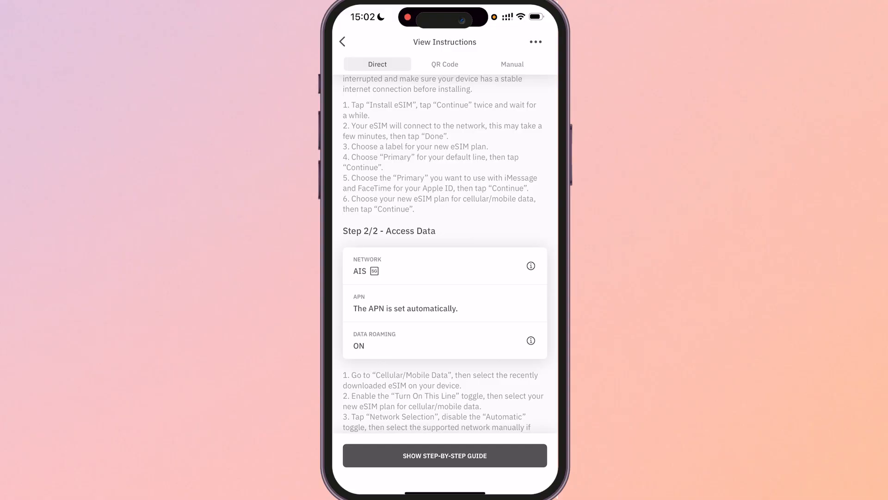
scroll("down", 3)
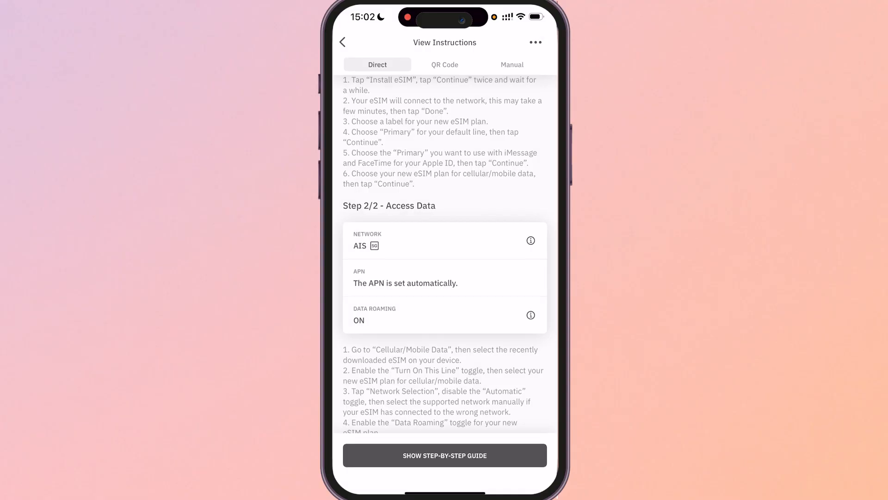
left_click(445, 455)
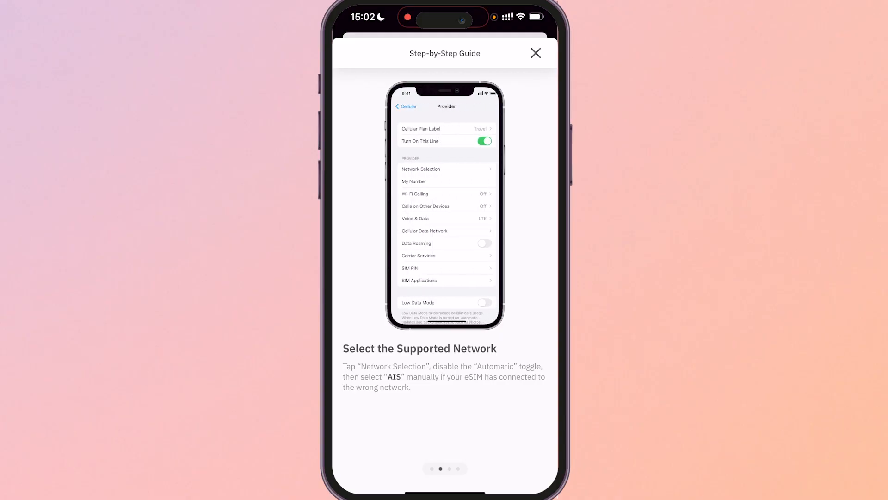
left_click(536, 52)
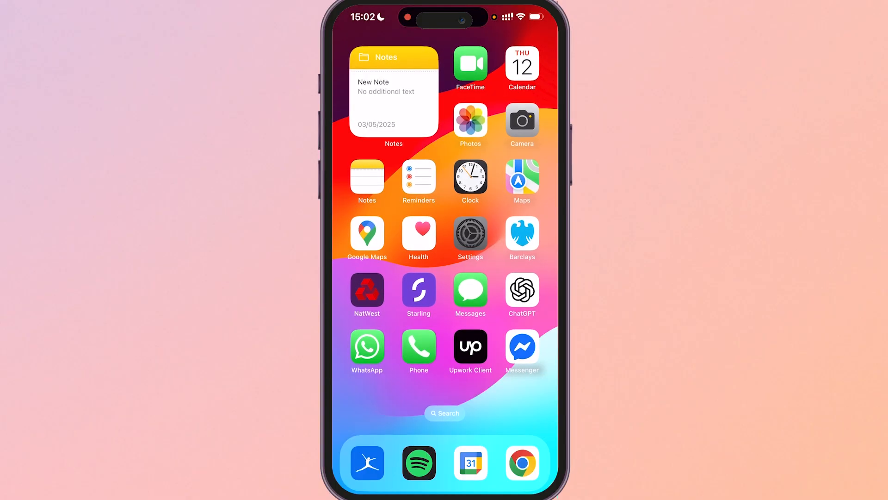
Give the added eSIM line the custom label 'Thailand' and view its network selection.
left_click(470, 231)
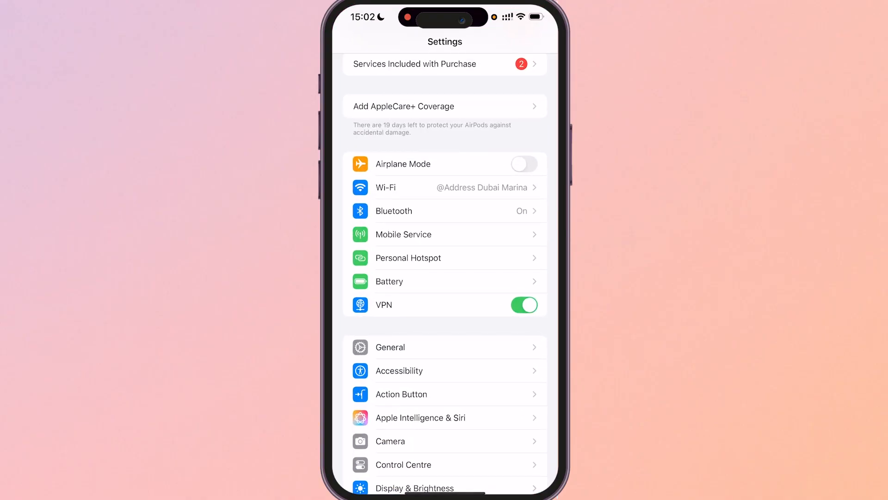
left_click(404, 234)
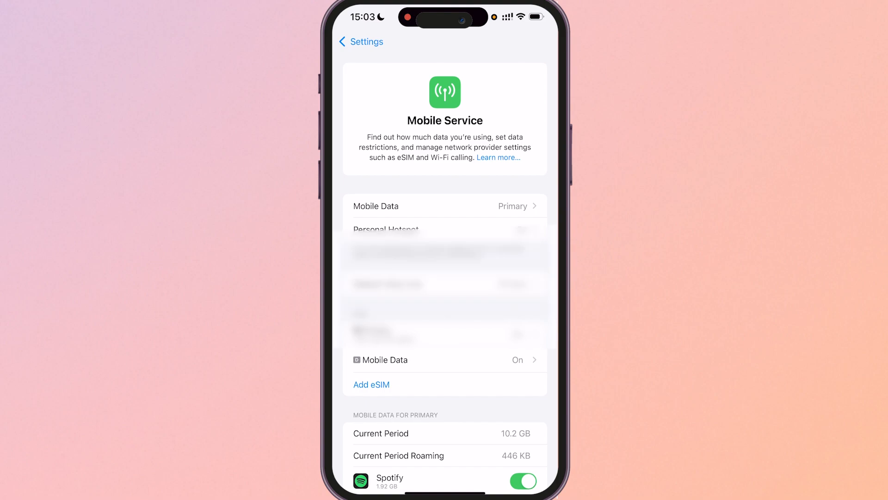
scroll("down", 3)
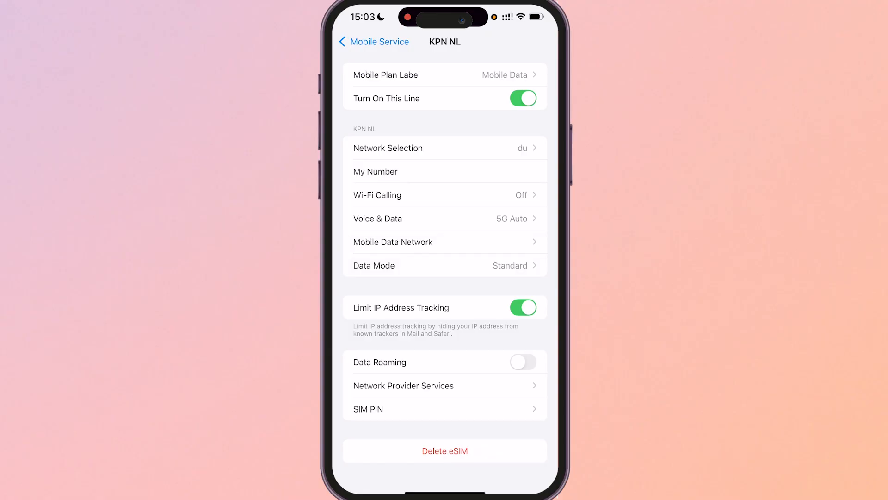
left_click(444, 75)
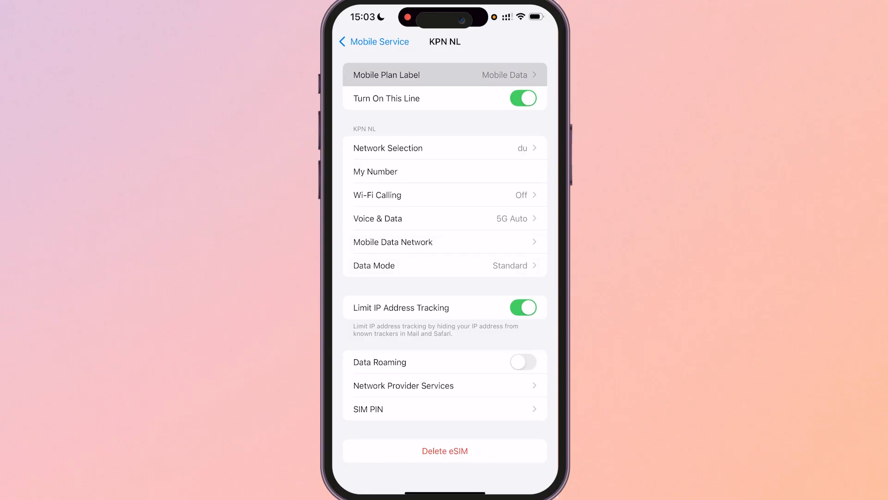
left_click(443, 74)
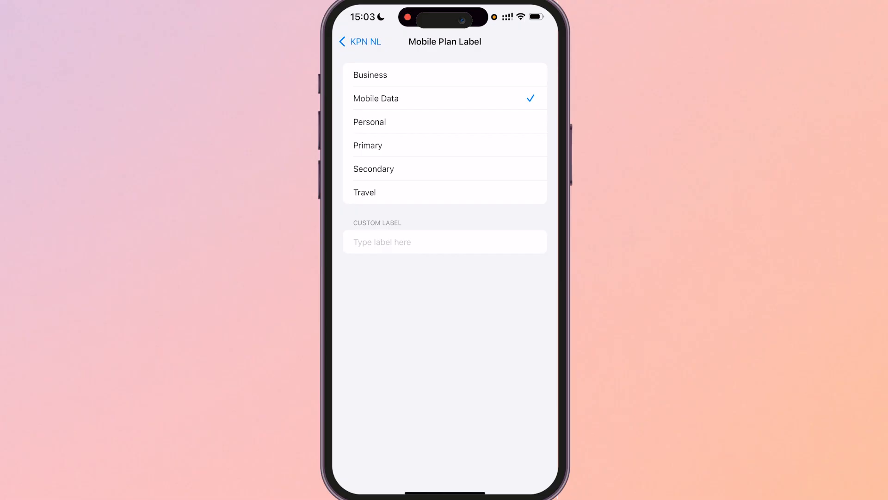
type("Thailand")
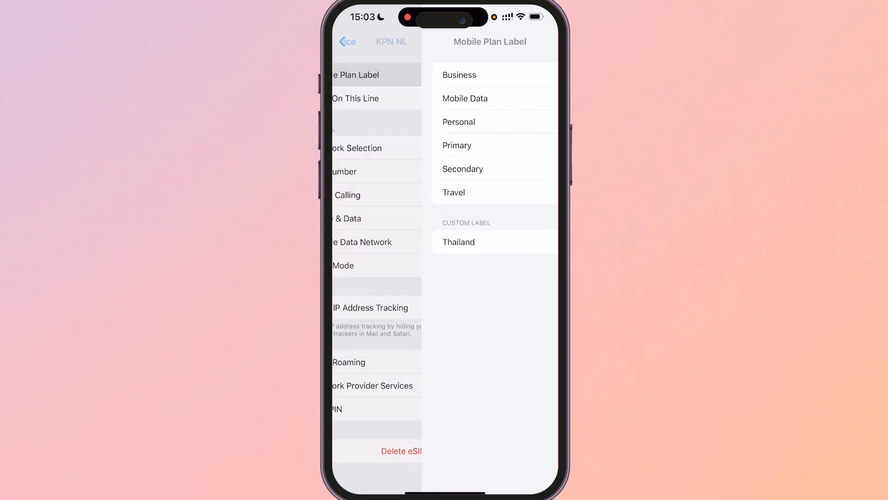
left_click(458, 242)
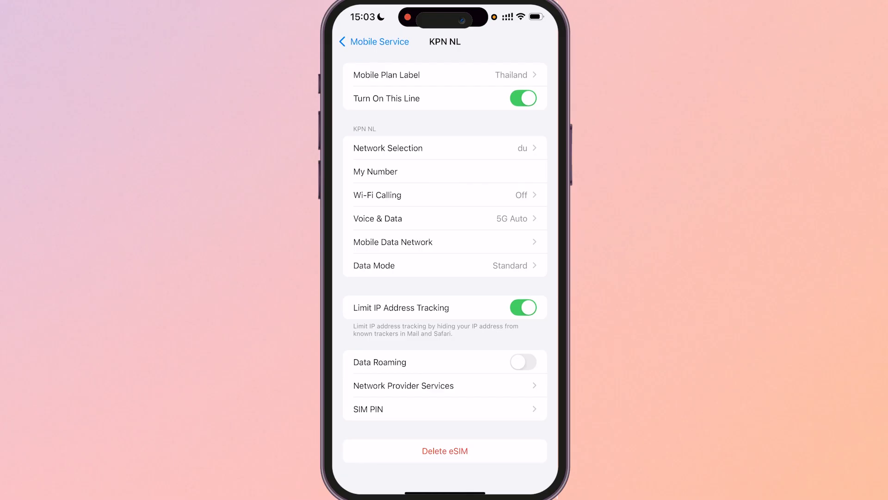
left_click(444, 148)
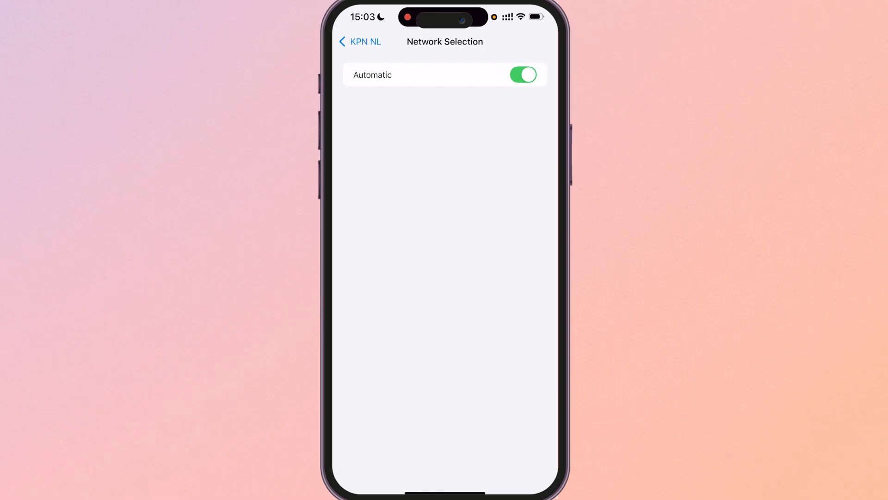
left_click(360, 42)
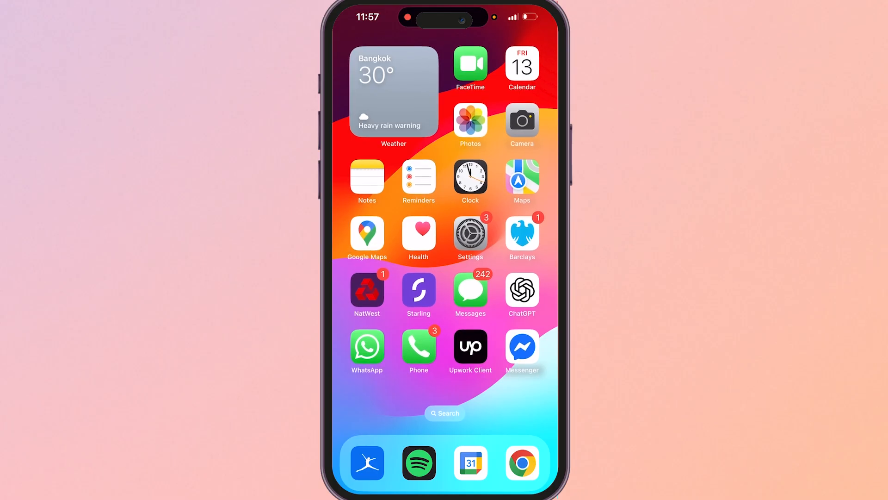
Toggle the Primary e& line off and back on under Mobile Service.
left_click(470, 232)
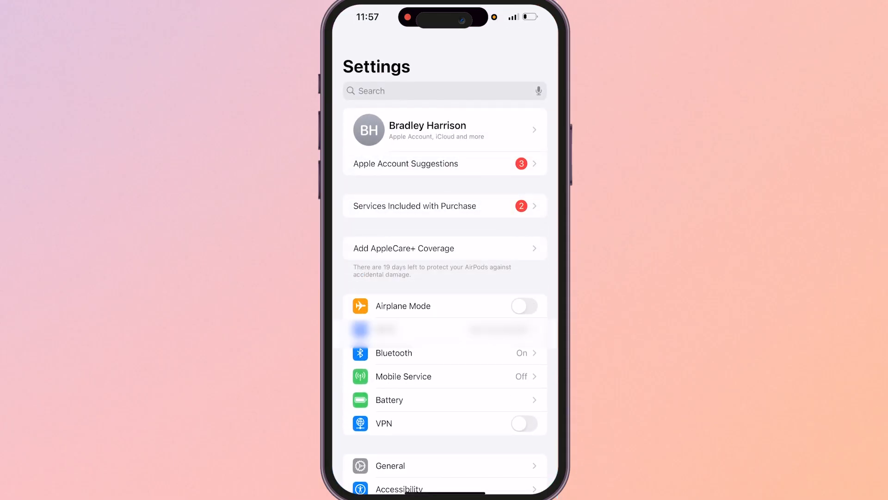
left_click(403, 376)
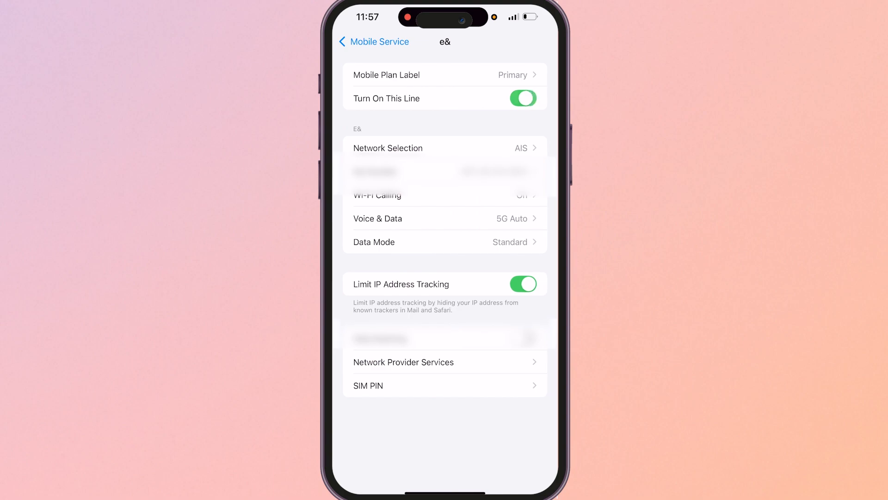
left_click(522, 98)
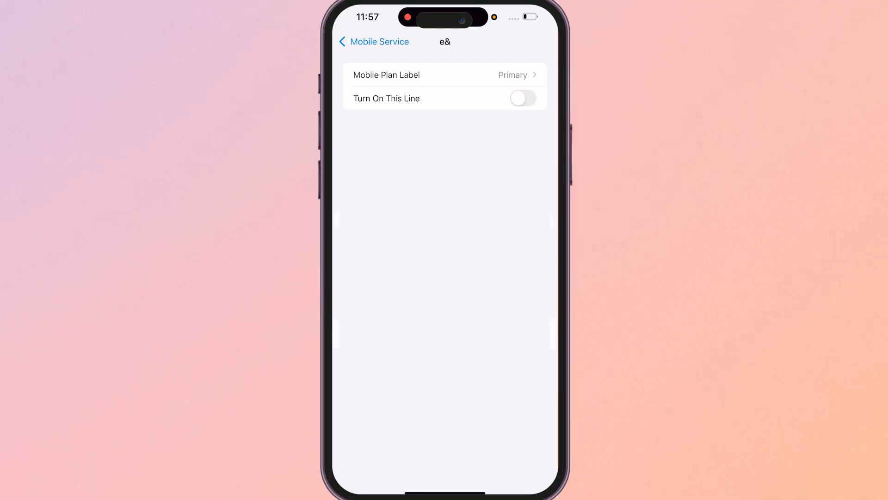
left_click(523, 98)
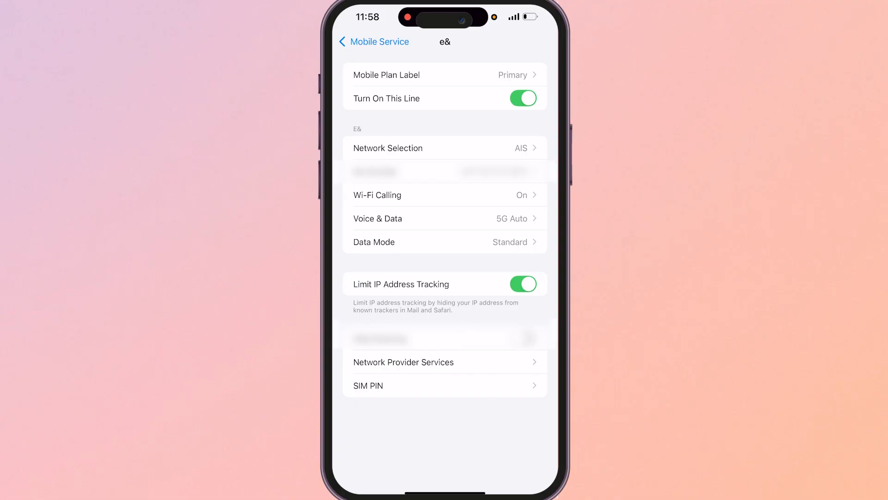
left_click(523, 98)
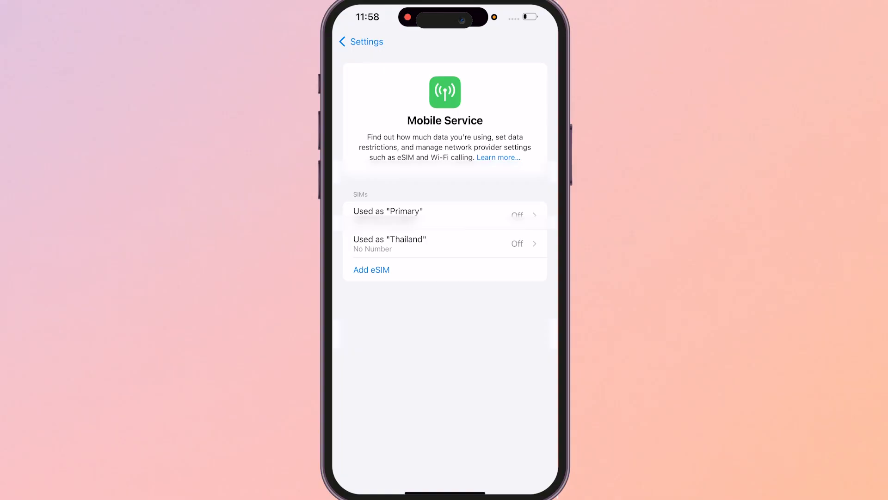
Turn on the Thailand line, enable its data roaming, and check network selection.
left_click(445, 243)
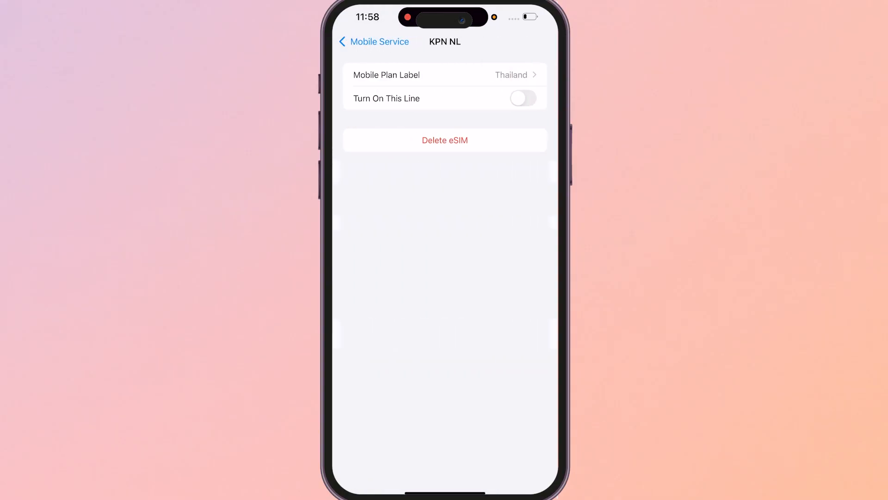
left_click(523, 98)
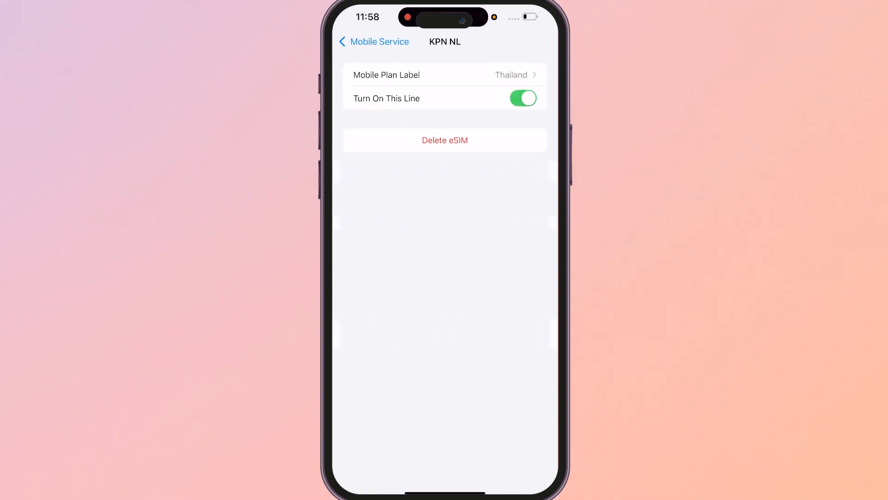
left_click(374, 42)
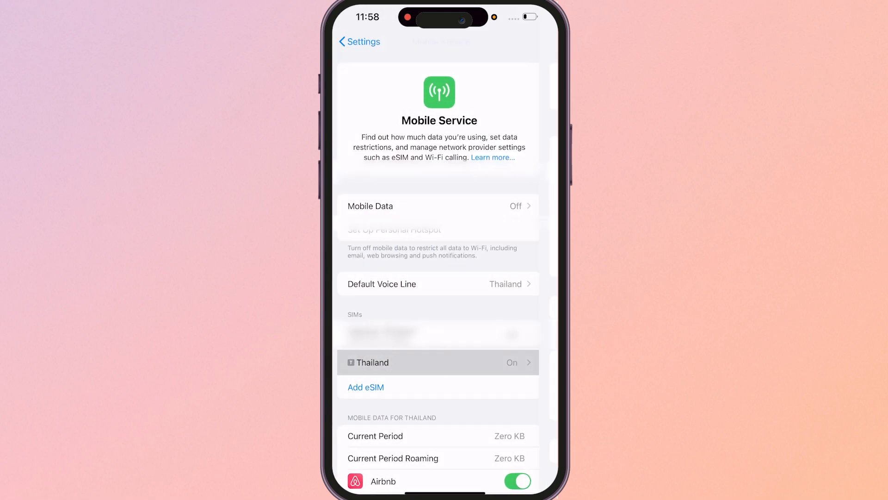
left_click(437, 362)
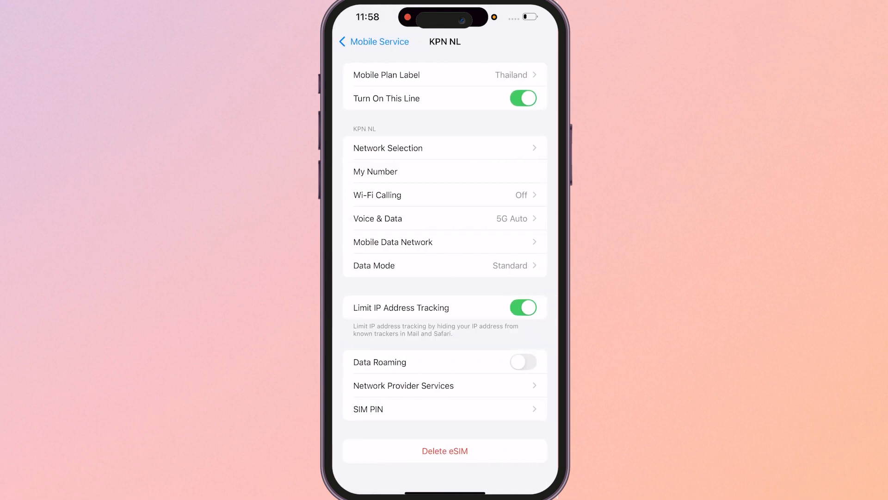
left_click(524, 362)
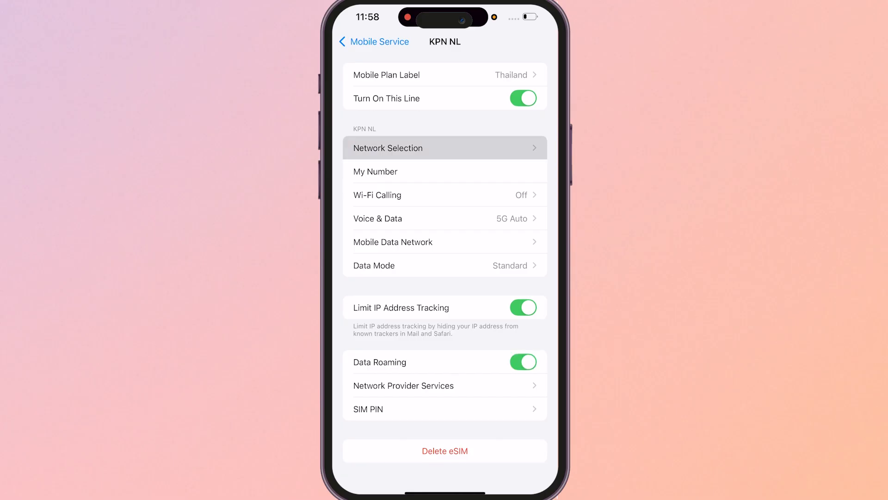
left_click(445, 148)
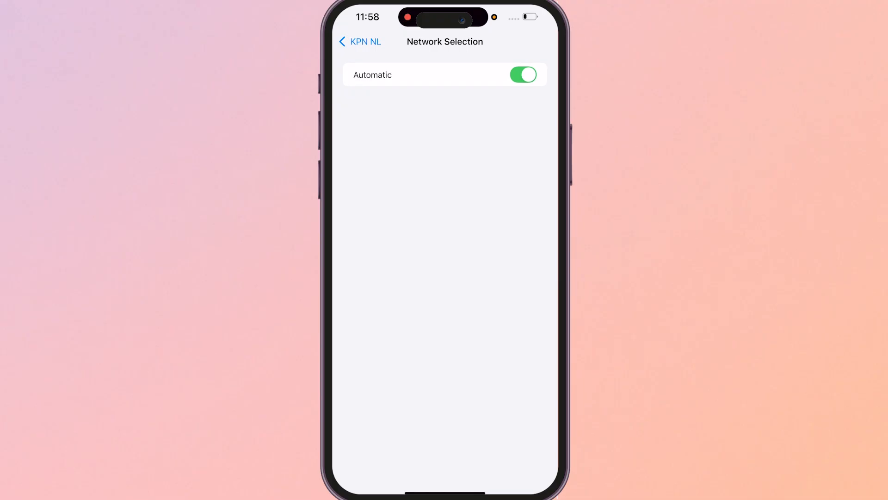
left_click(360, 42)
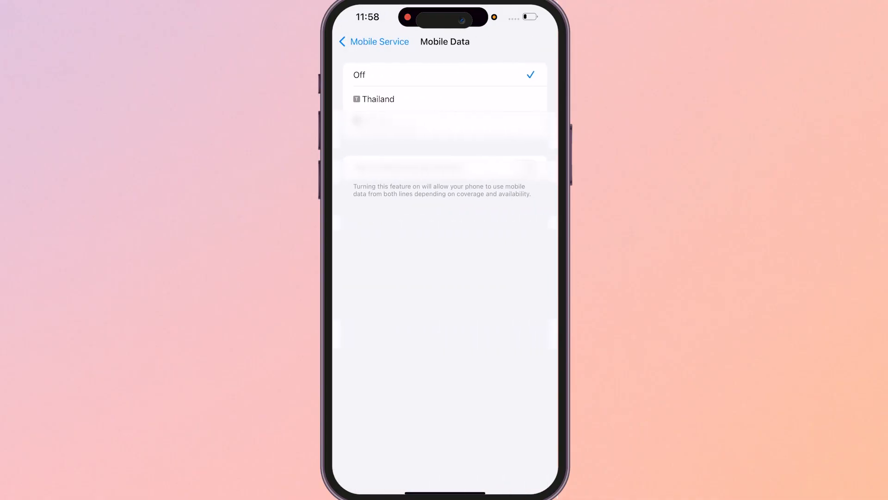
Select the Thailand line for mobile data.
left_click(378, 99)
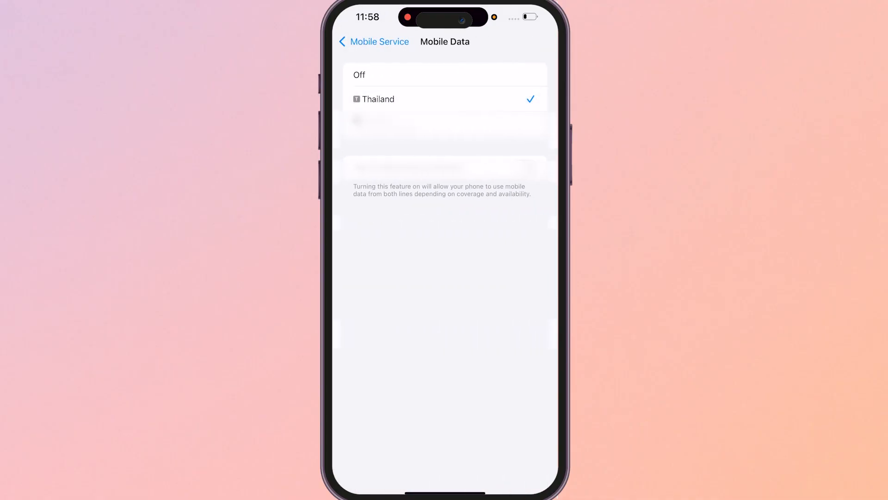
left_click(374, 42)
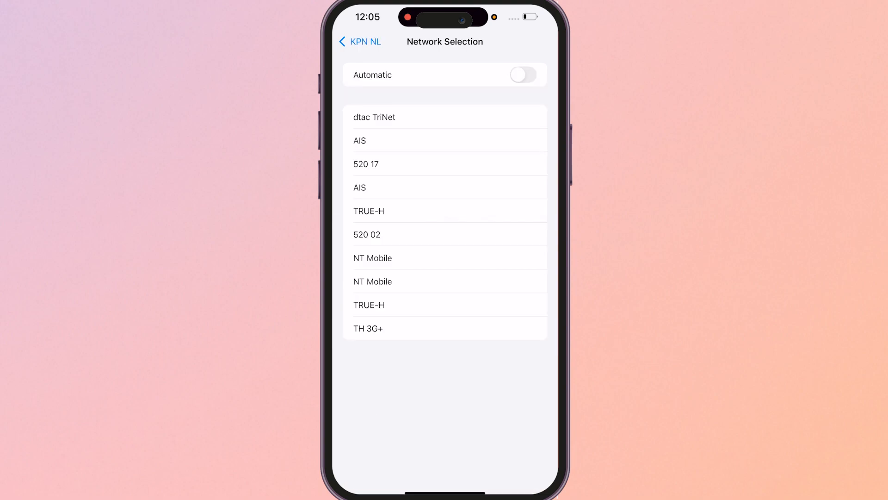
Choose AIS for the Thailand line, confirm it stays checked, then return home.
left_click(361, 41)
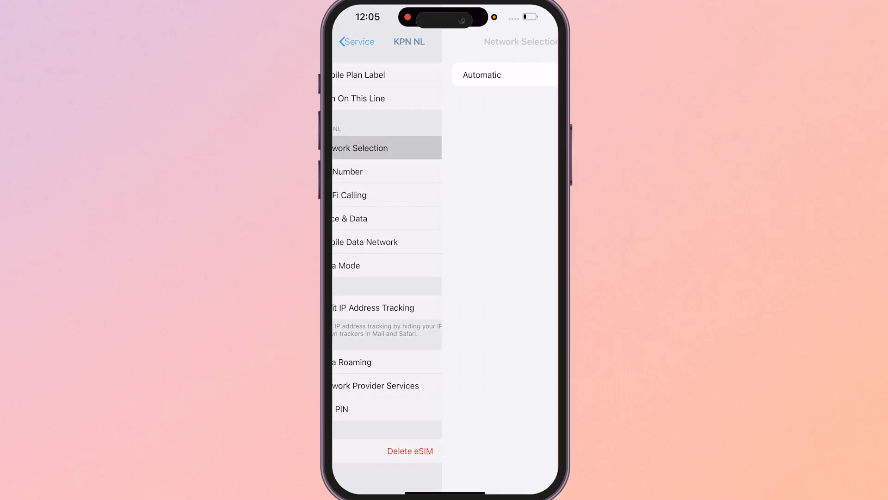
left_click(523, 75)
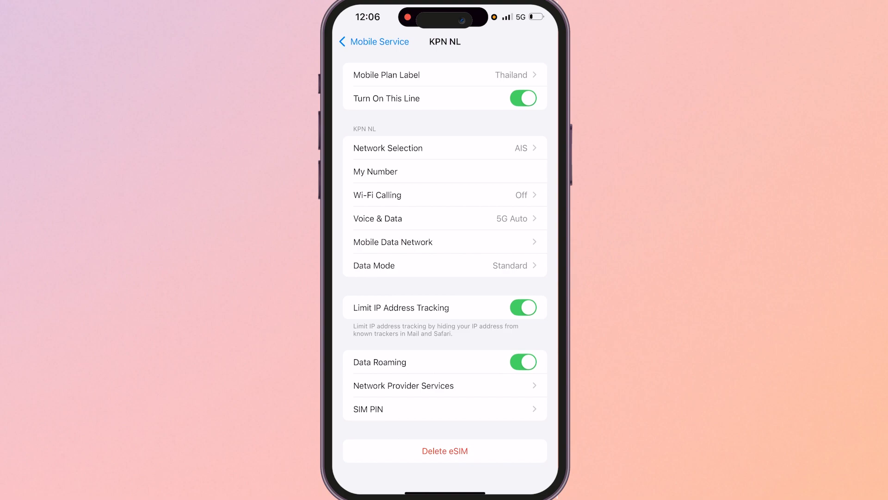
left_click(444, 148)
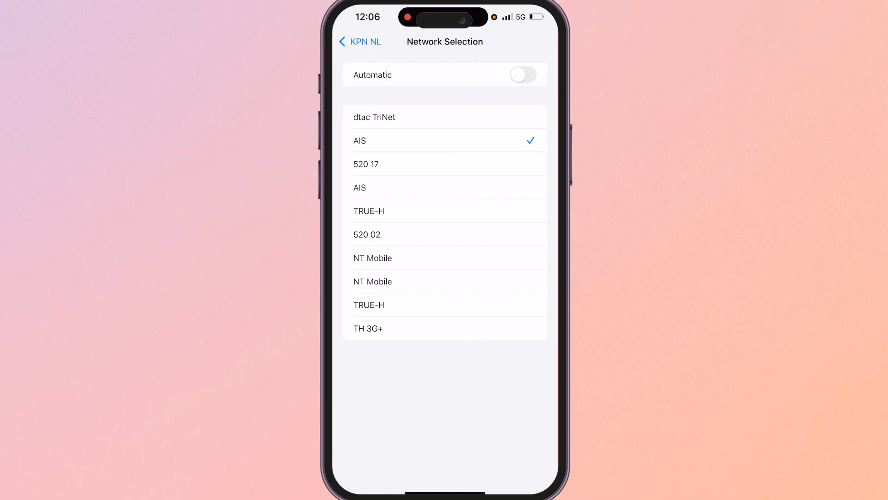
left_click(524, 74)
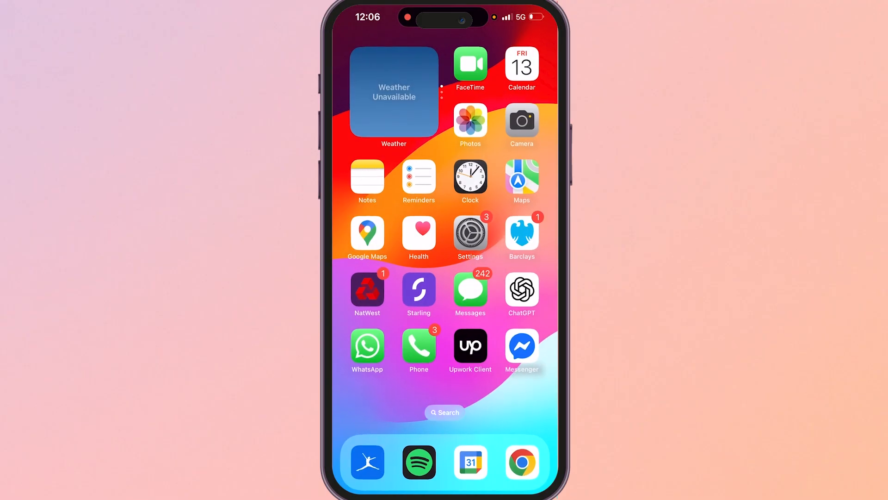
Rerun the bangkok Google search in Chrome over mobile data.
left_click(522, 463)
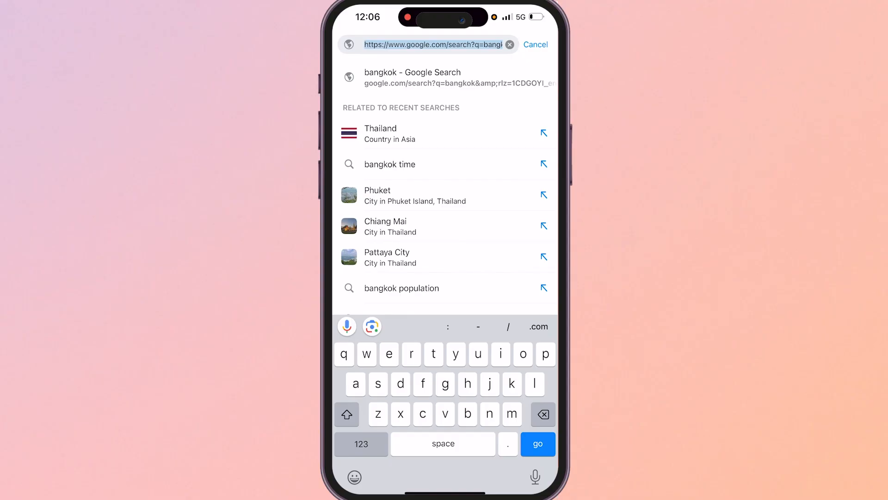
left_click(386, 227)
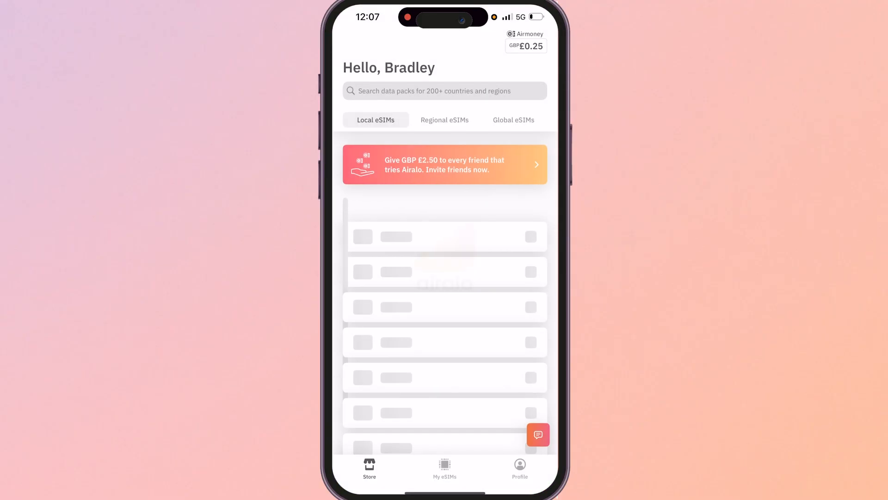
View the Maew eSIM's usage (0 MB of 3 GB) and its active 30-day package.
left_click(445, 466)
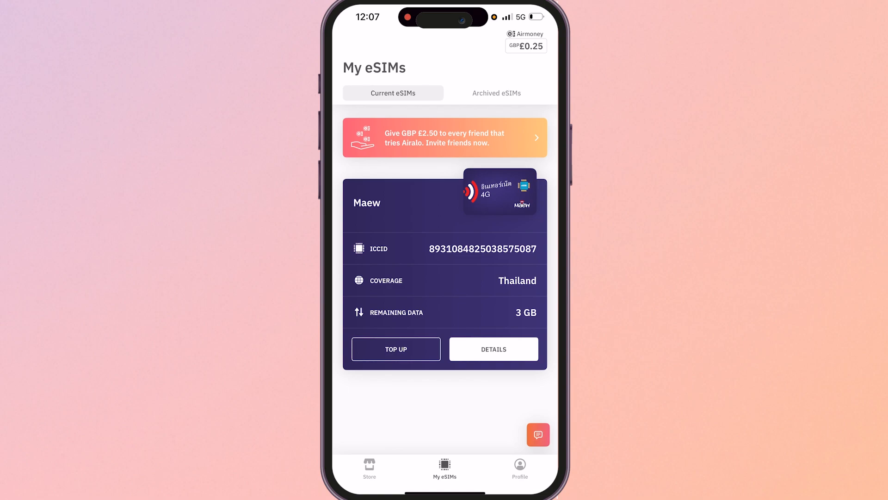
left_click(494, 349)
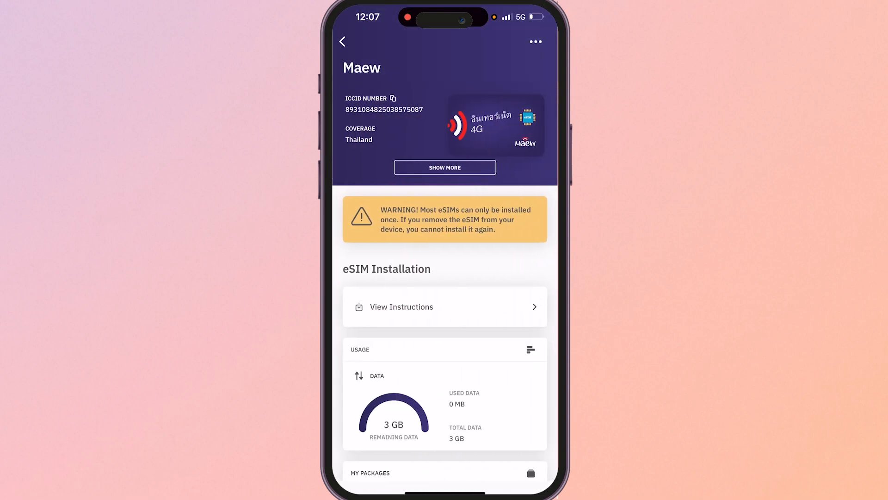
scroll("down", 3)
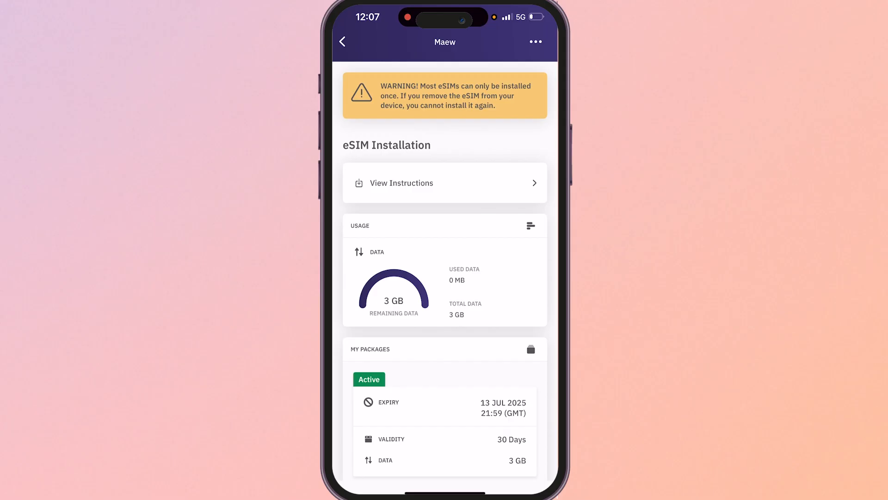
scroll("down", 3)
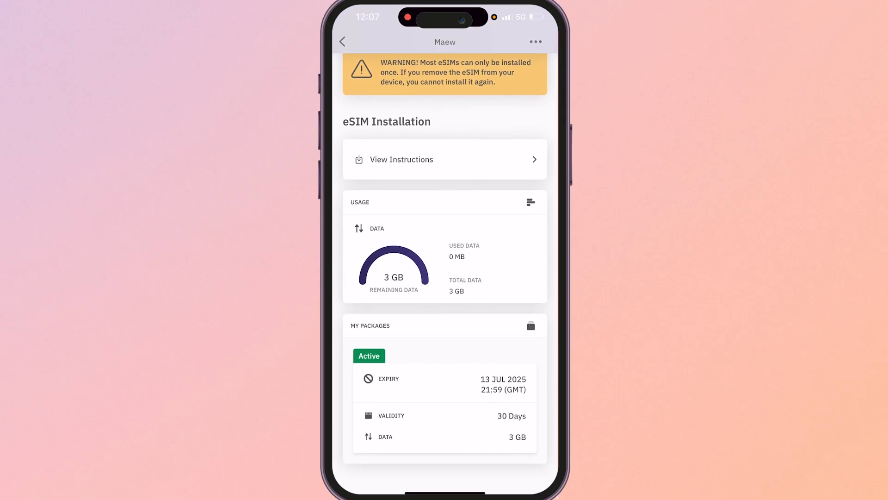